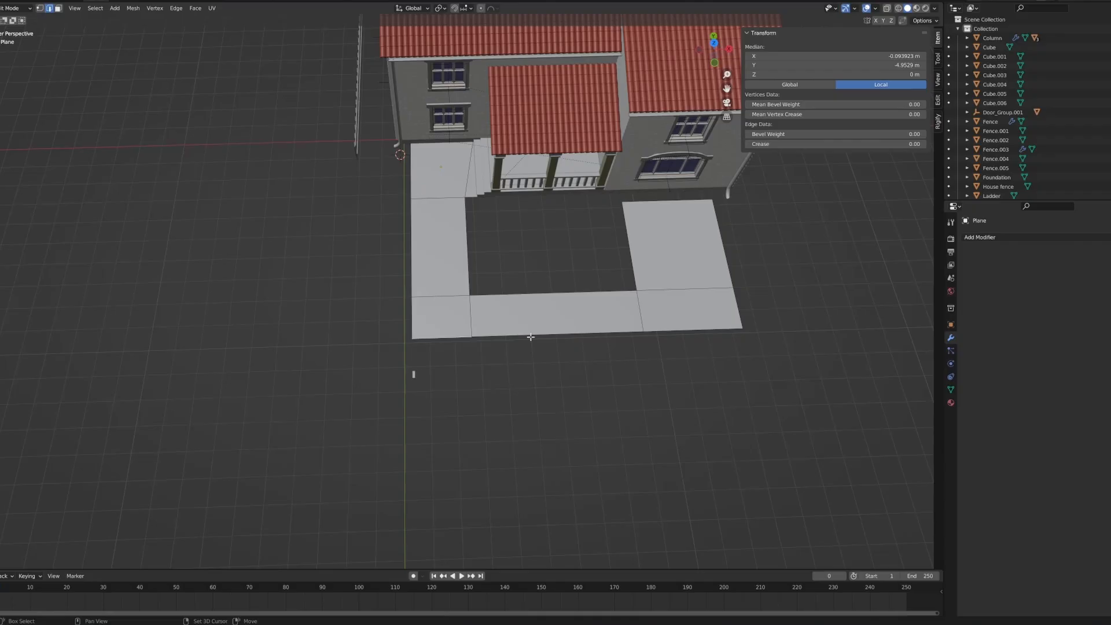
Step: Stretch the walkway's front edge outward along Y and confirm its new extent
{"action": "left_click", "coordinate": [667, 330]}
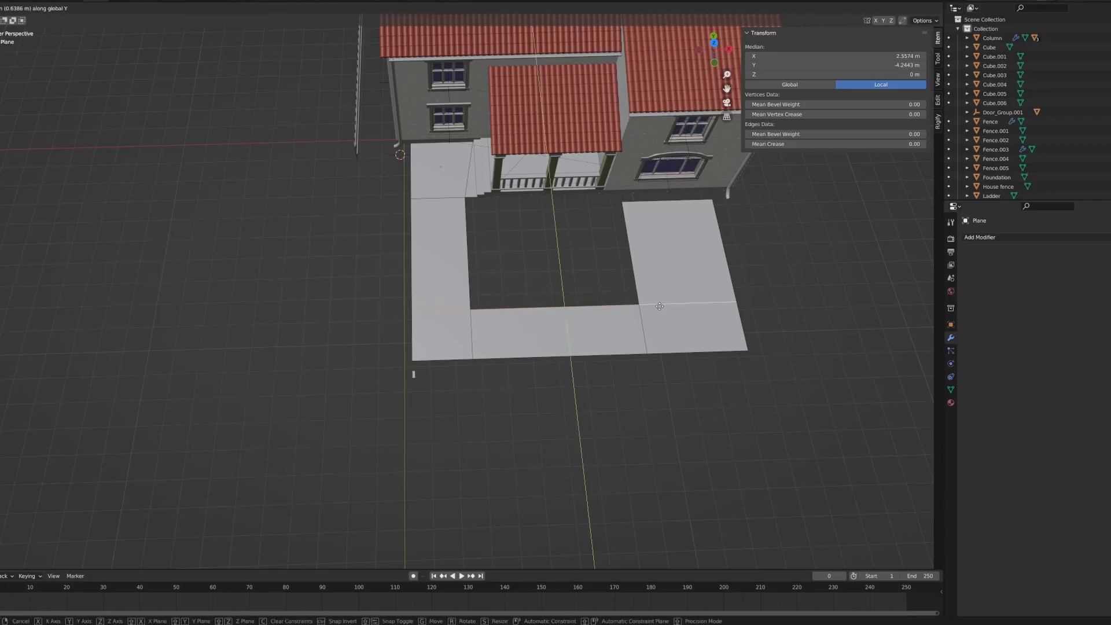
{"action": "left_click", "coordinate": [615, 231]}
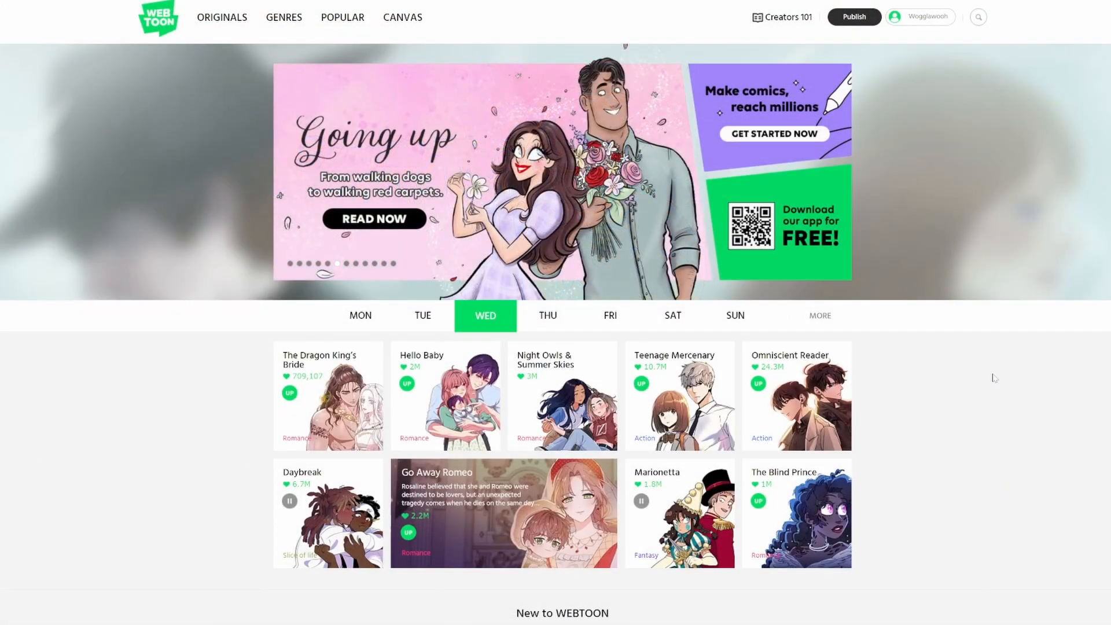
Step: Scroll the WEBTOON home page down toward the Stranded series
{"action": "scroll", "scroll_direction": "down", "scroll_amount": 3}
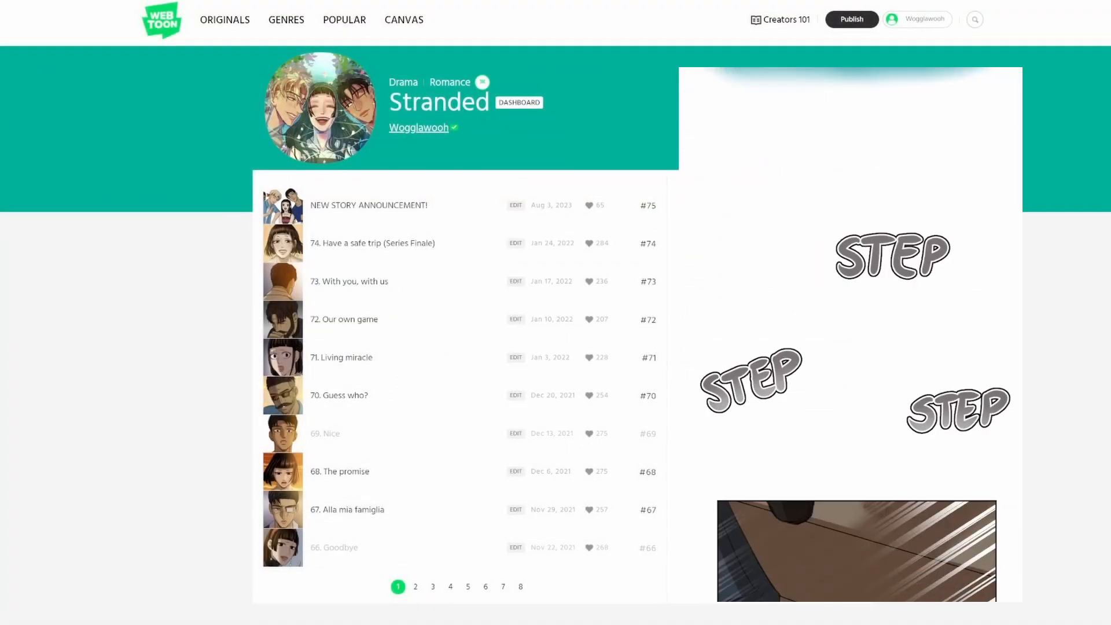
{"action": "scroll", "scroll_direction": "down", "scroll_amount": 3}
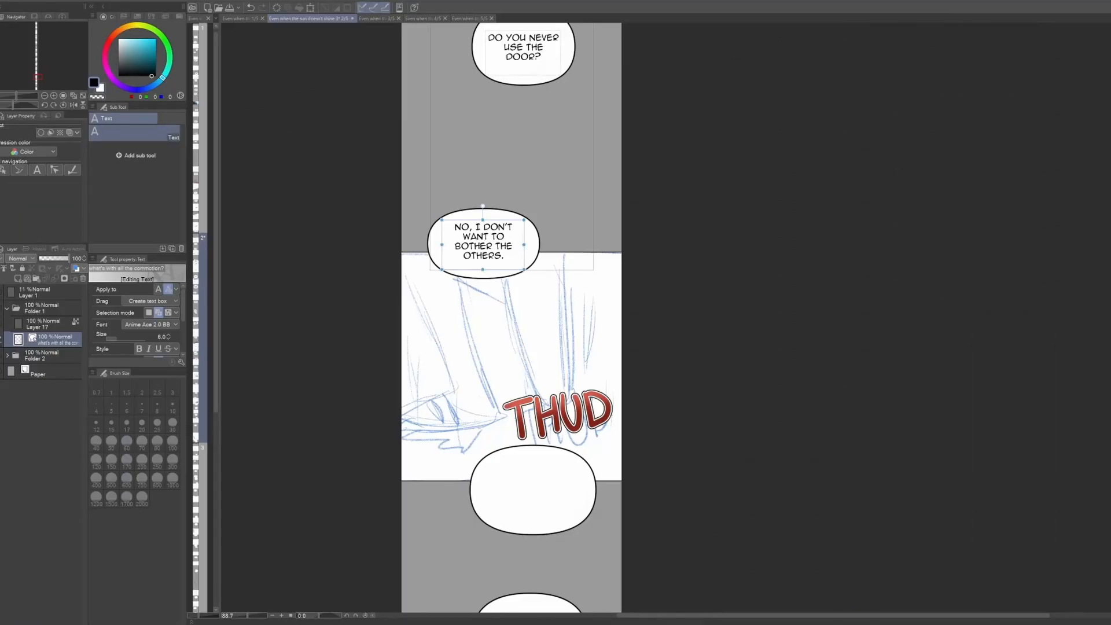
Step: Fill the empty bubble with 'THEY THINK I'M TOO LOUD, SO I JUST GET DRESSED AND LEAVE LIKE THIS IN THE MORNING SO'
{"action": "left_click", "coordinate": [528, 483]}
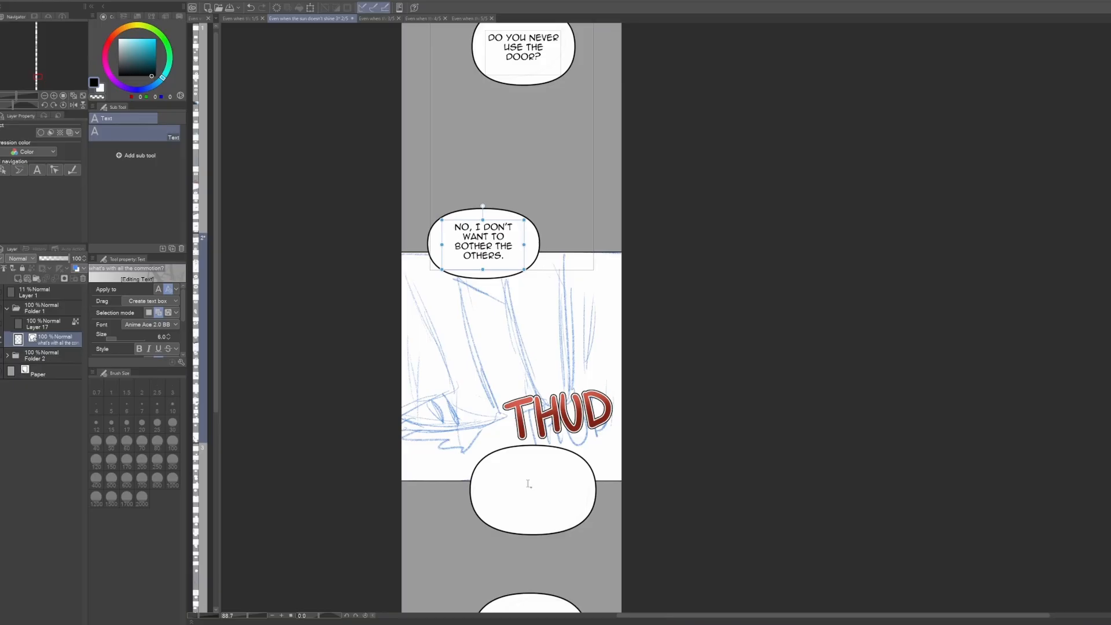
{"action": "type", "text": "THEY THINK I'M TOO LOUD, SO I JUST GET DRESSED AND LEAVE LIKE THIS IN THE MORNING SO THAT I DON'T"}
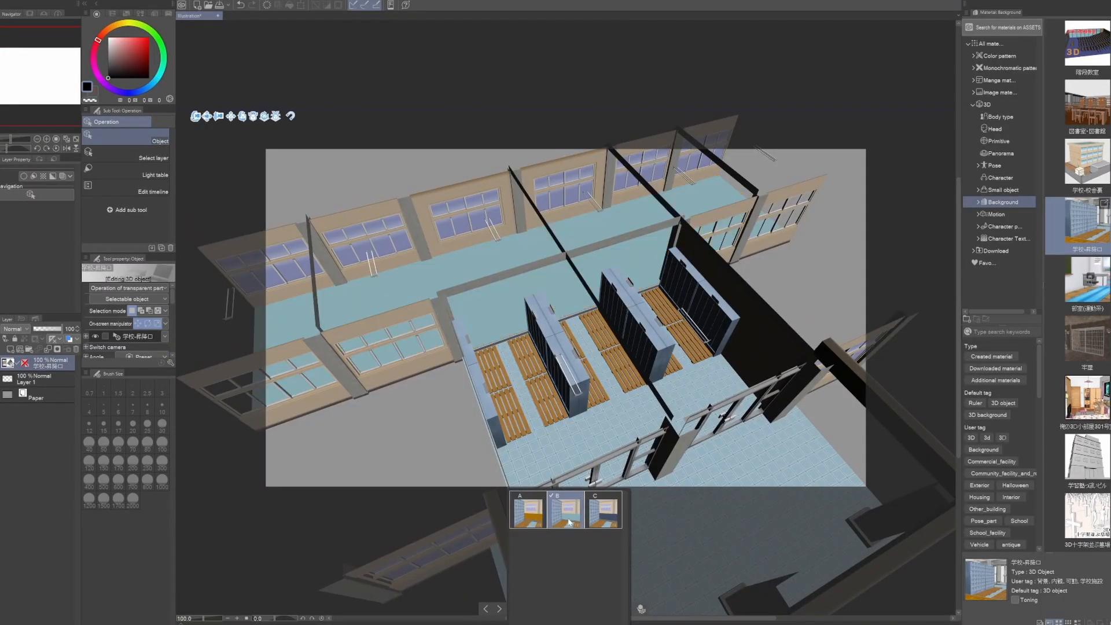
Step: Switch the school entrance scene to another preset camera and adjust the view
{"action": "left_click", "coordinate": [603, 509]}
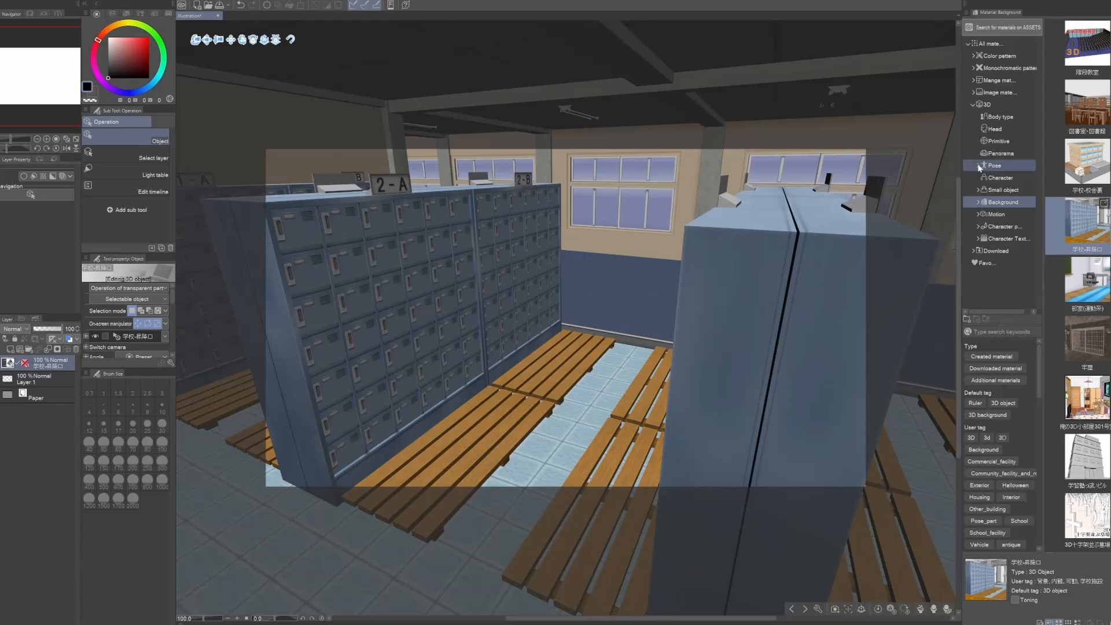
{"action": "left_click", "coordinate": [1000, 116]}
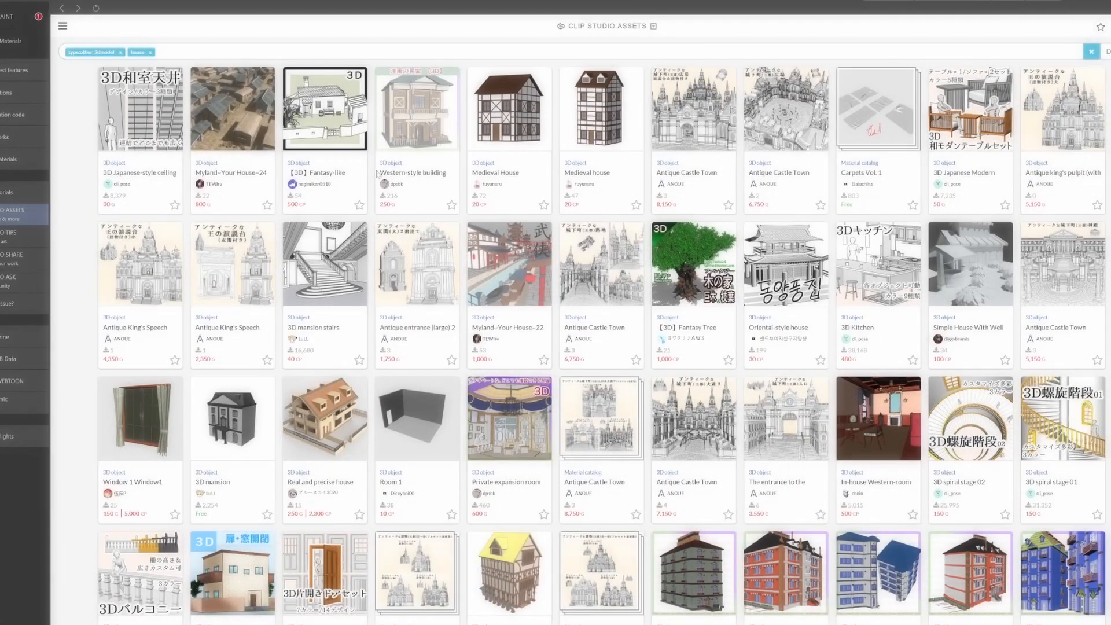
Step: Scroll through the 3D house and building search results
{"action": "scroll", "scroll_direction": "down", "scroll_amount": 3}
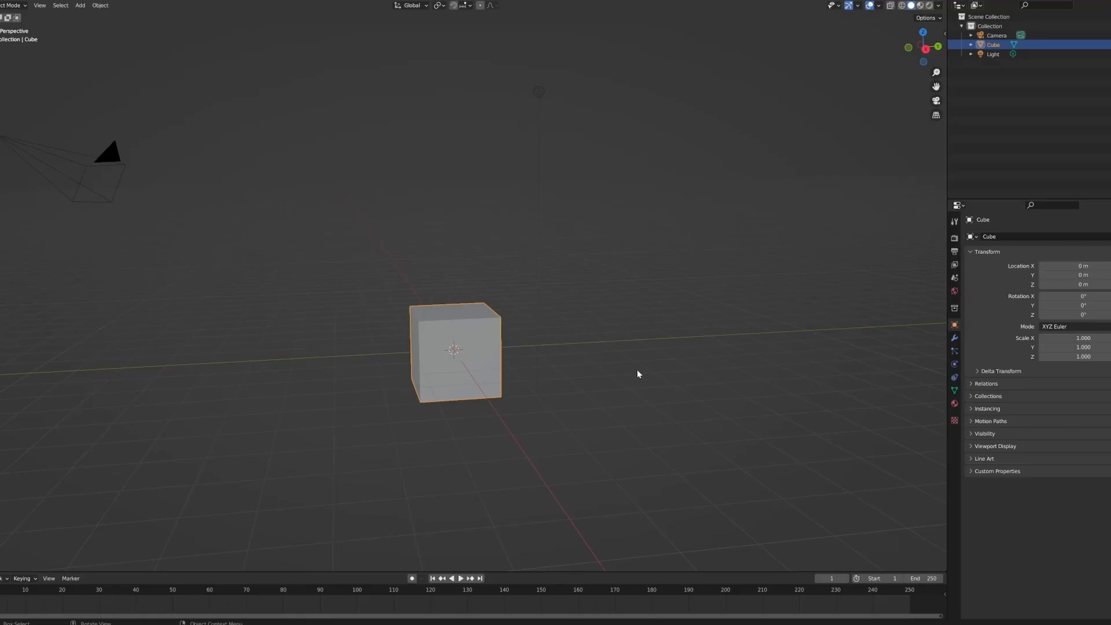
{"action": "mouse_move", "coordinate": [533, 306]}
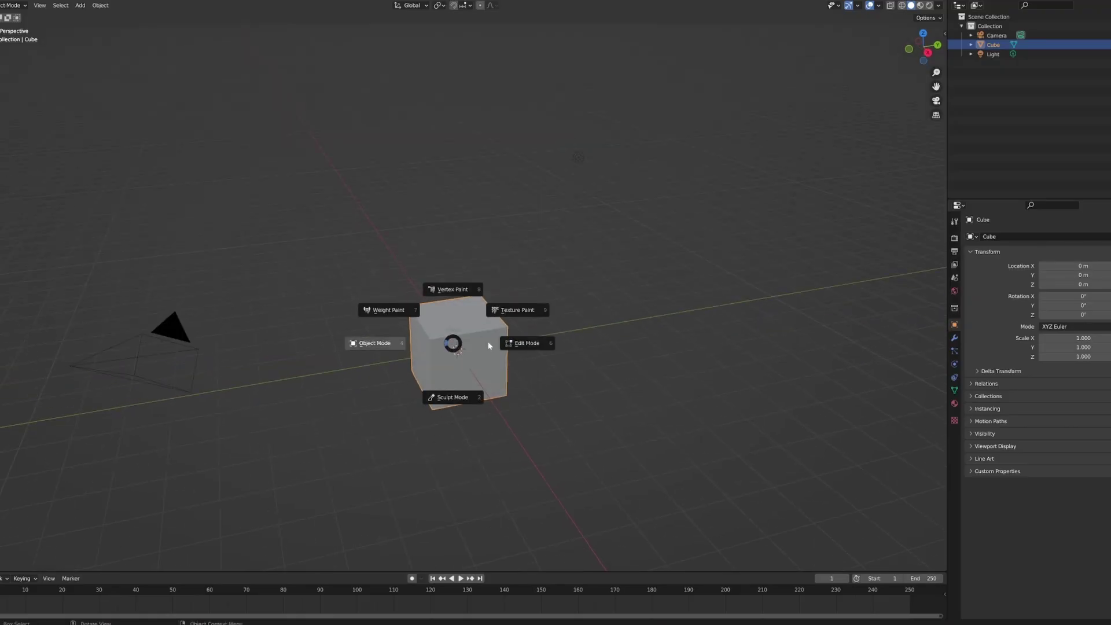
Step: Put the default cube into Edit Mode from the Ctrl+Tab pie menu
{"action": "left_click", "coordinate": [527, 343]}
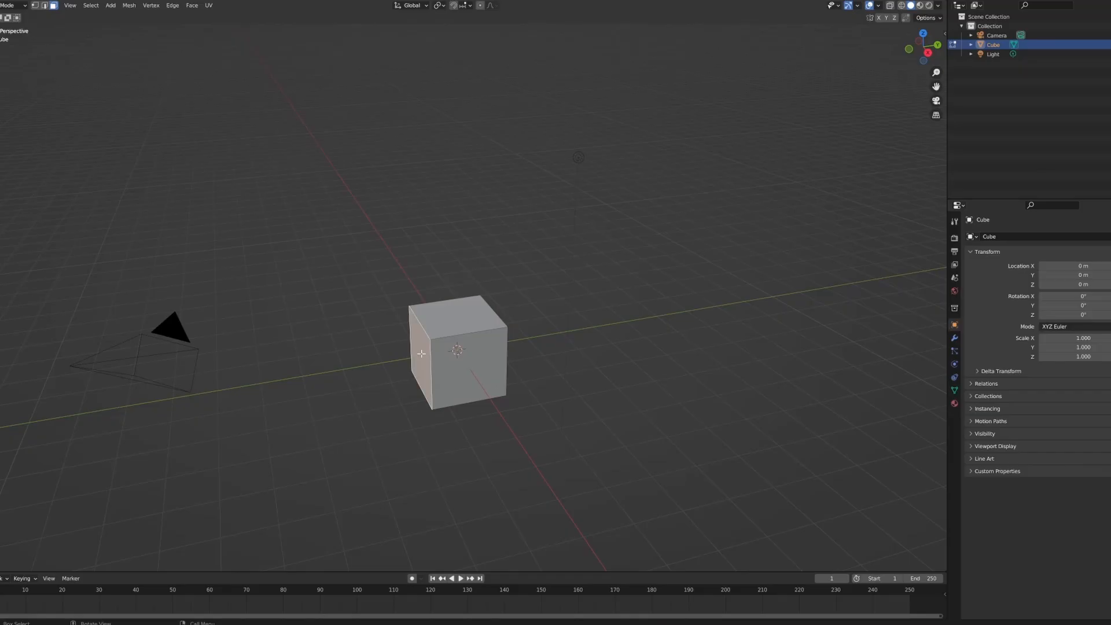
{"action": "mouse_move", "coordinate": [324, 365]}
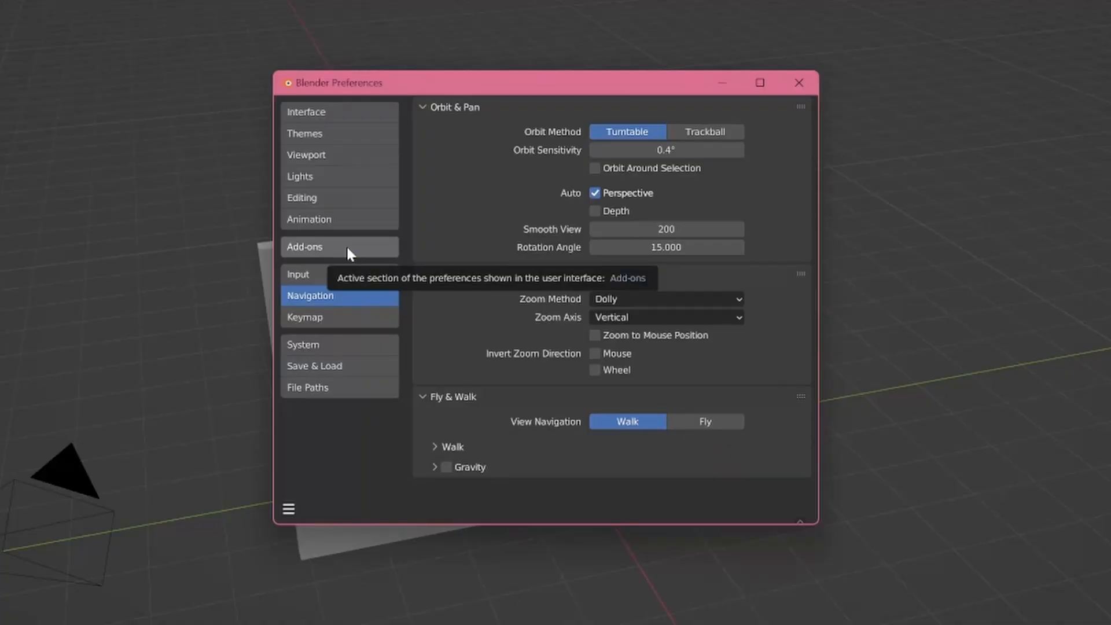
Step: Filter add-on preferences to 'archimesh' and expand the enabled Archimesh entry's details
{"action": "left_click", "coordinate": [339, 247]}
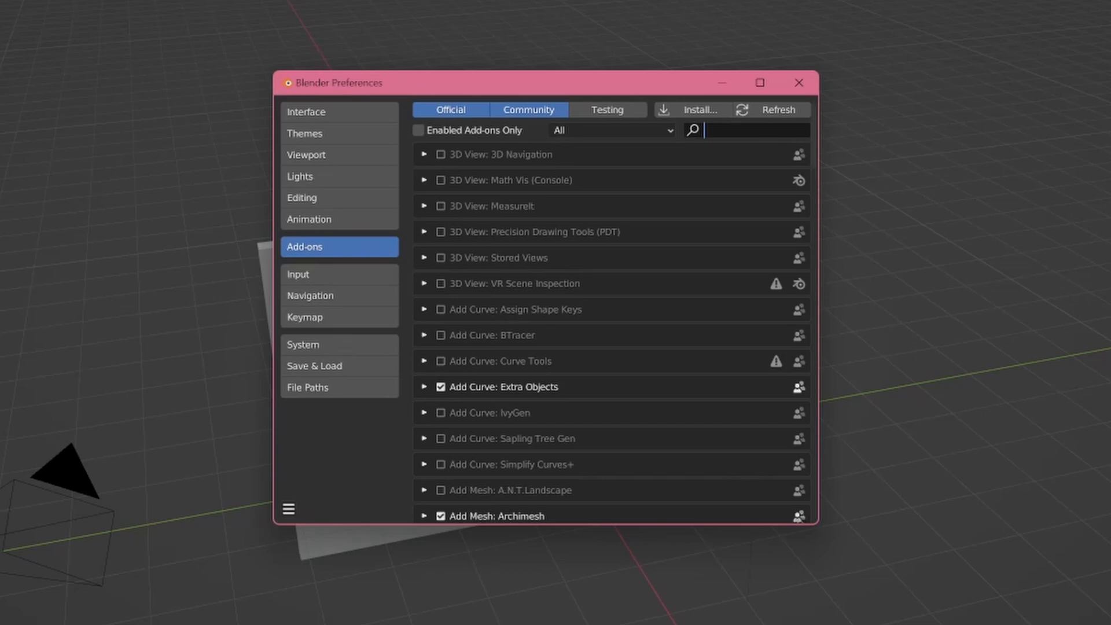
{"action": "type", "text": "arch"}
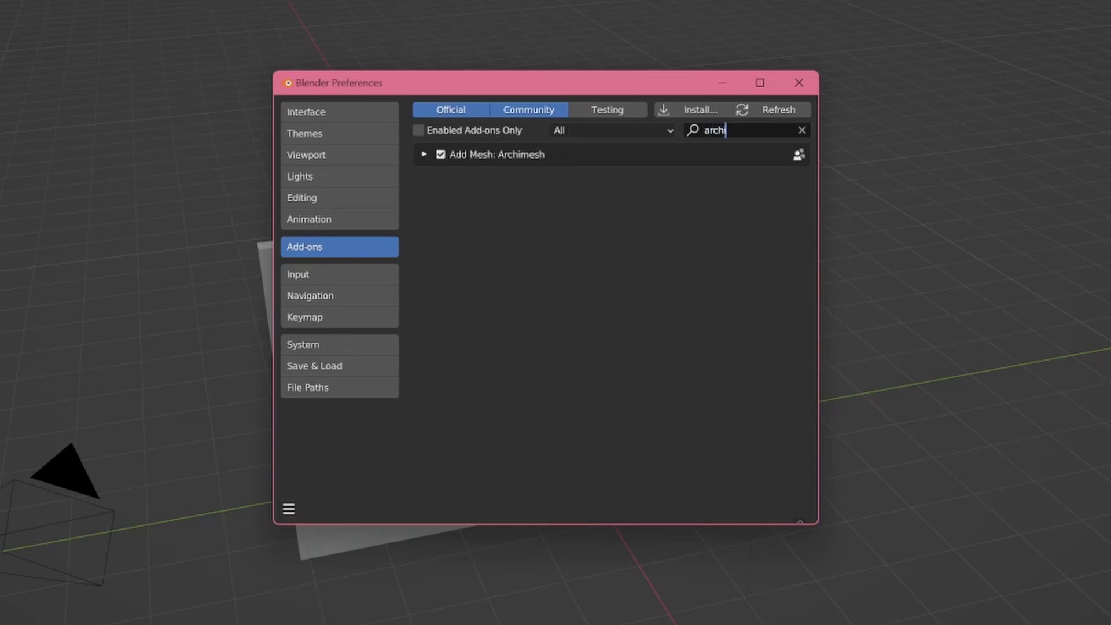
{"action": "type", "text": "imesh"}
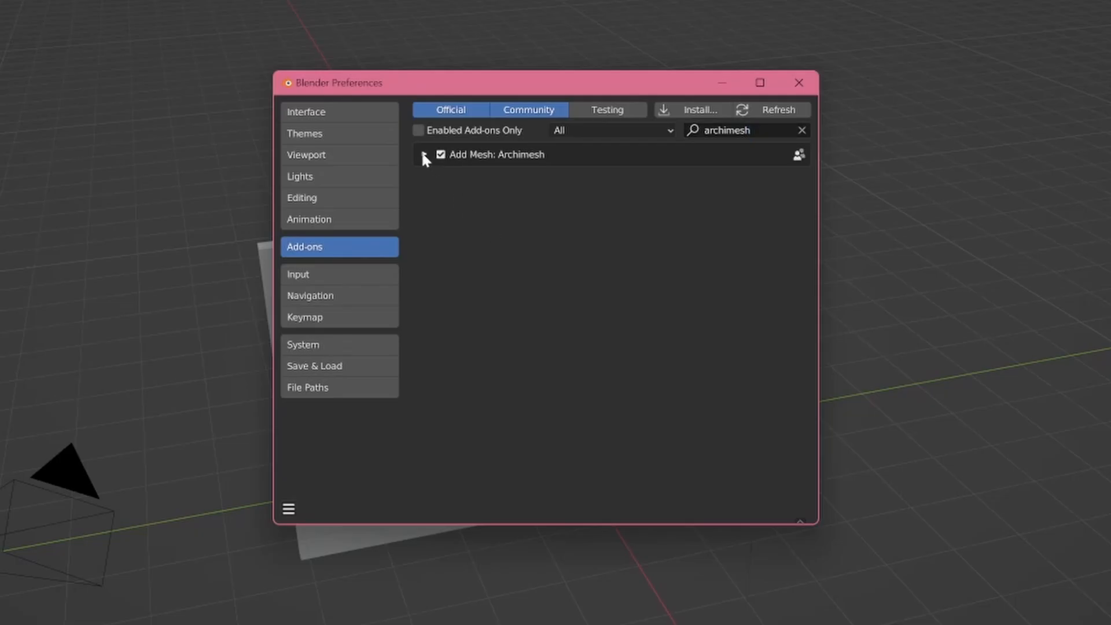
{"action": "left_click", "coordinate": [424, 154]}
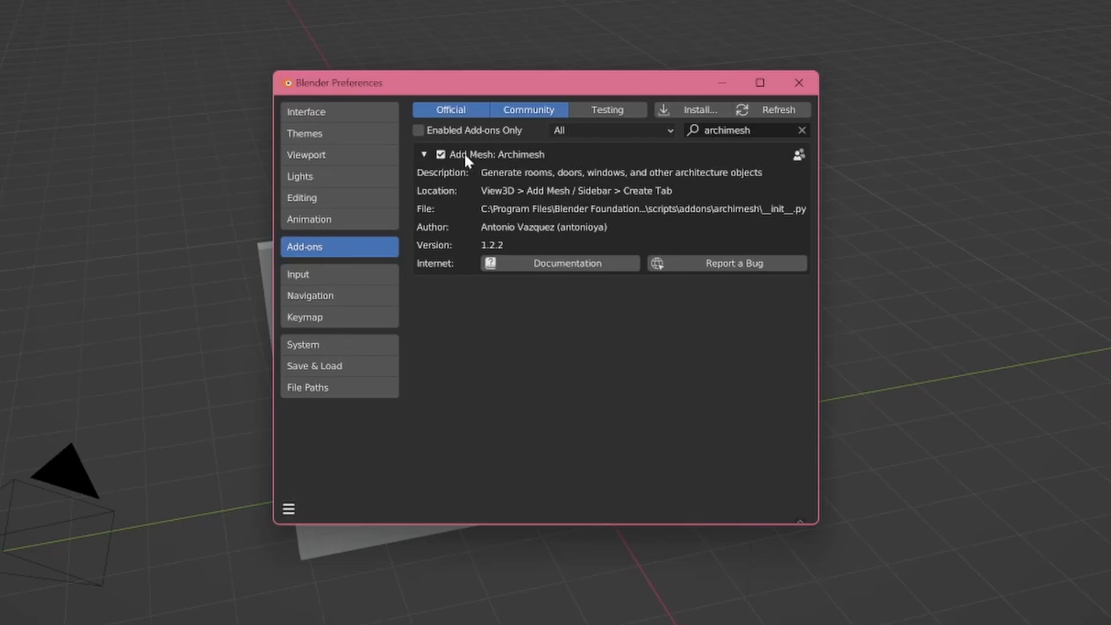
{"action": "mouse_move", "coordinate": [440, 154]}
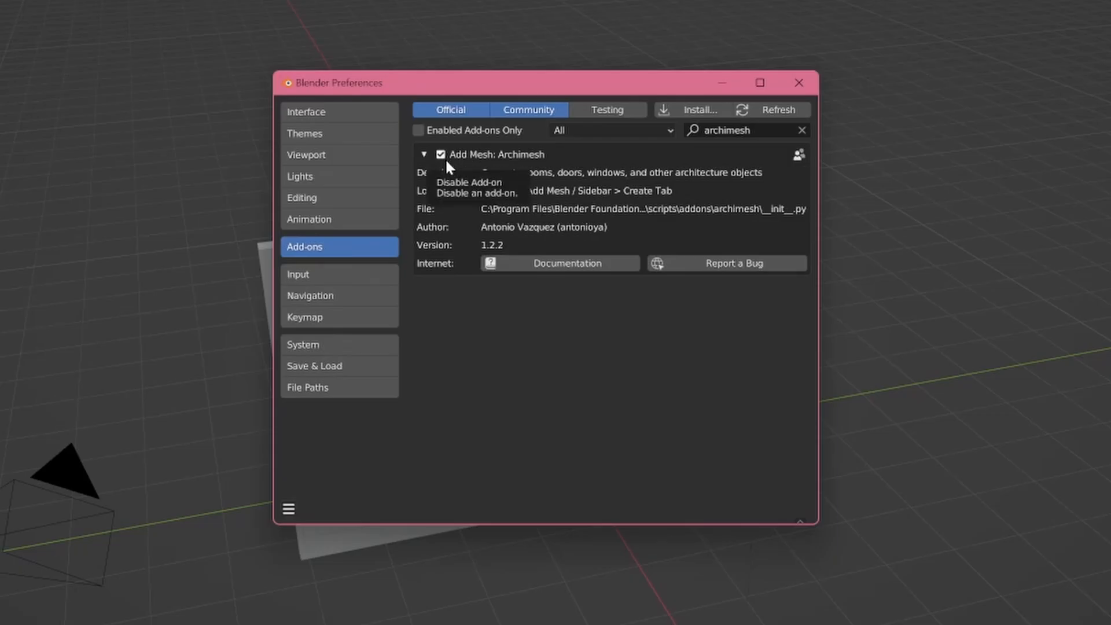
{"action": "left_click", "coordinate": [799, 84]}
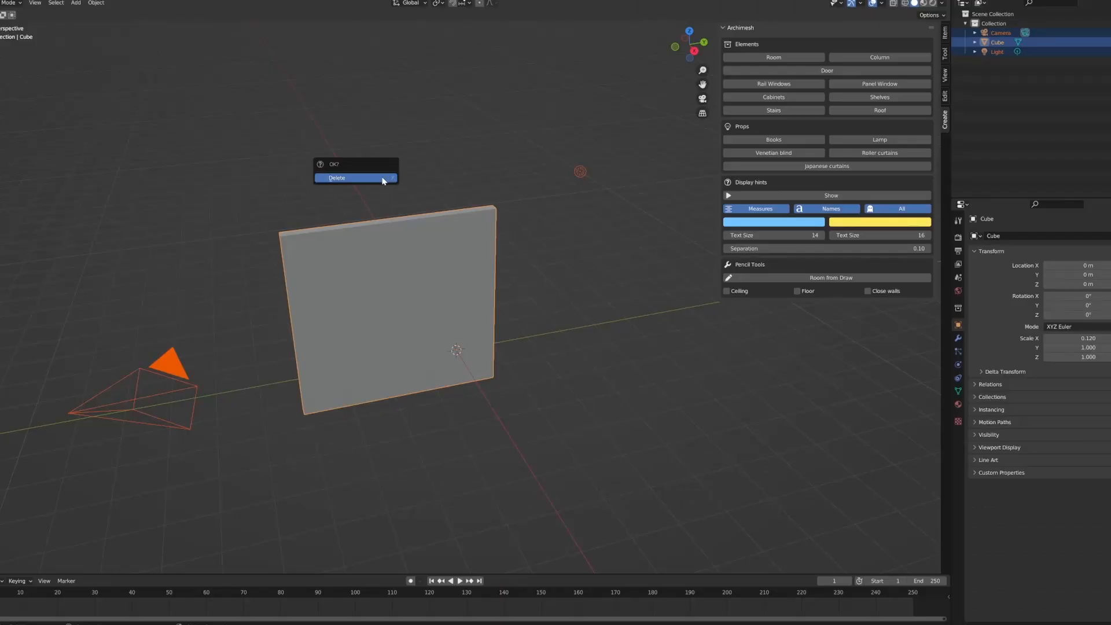
Step: Delete the default objects and add an Archimesh Room set to 4 walls
{"action": "left_click", "coordinate": [337, 178]}
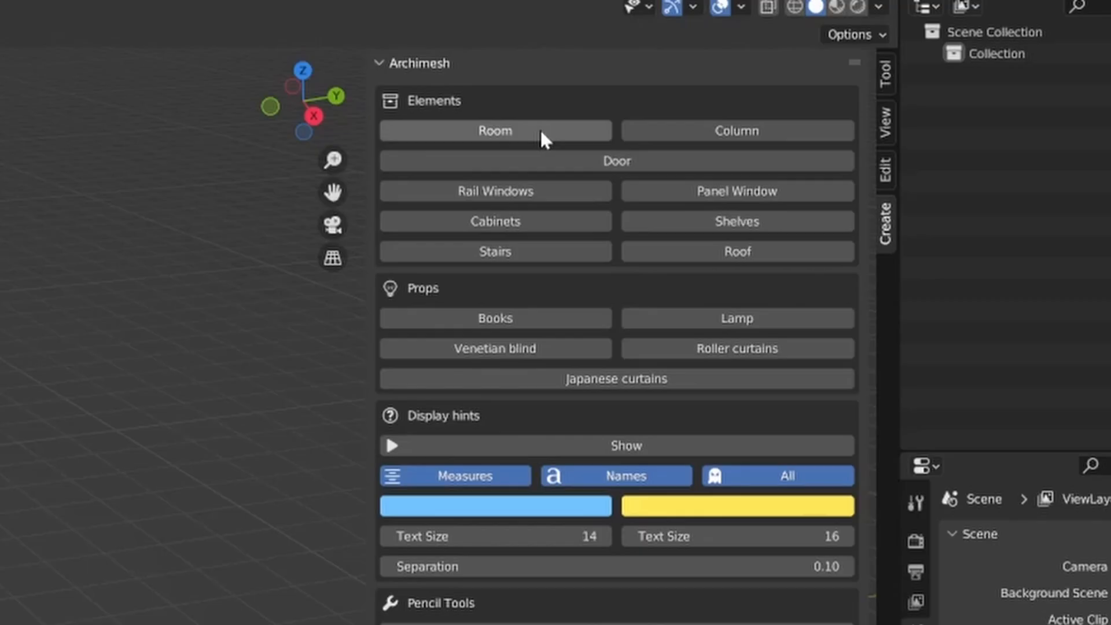
{"action": "left_click", "coordinate": [494, 131]}
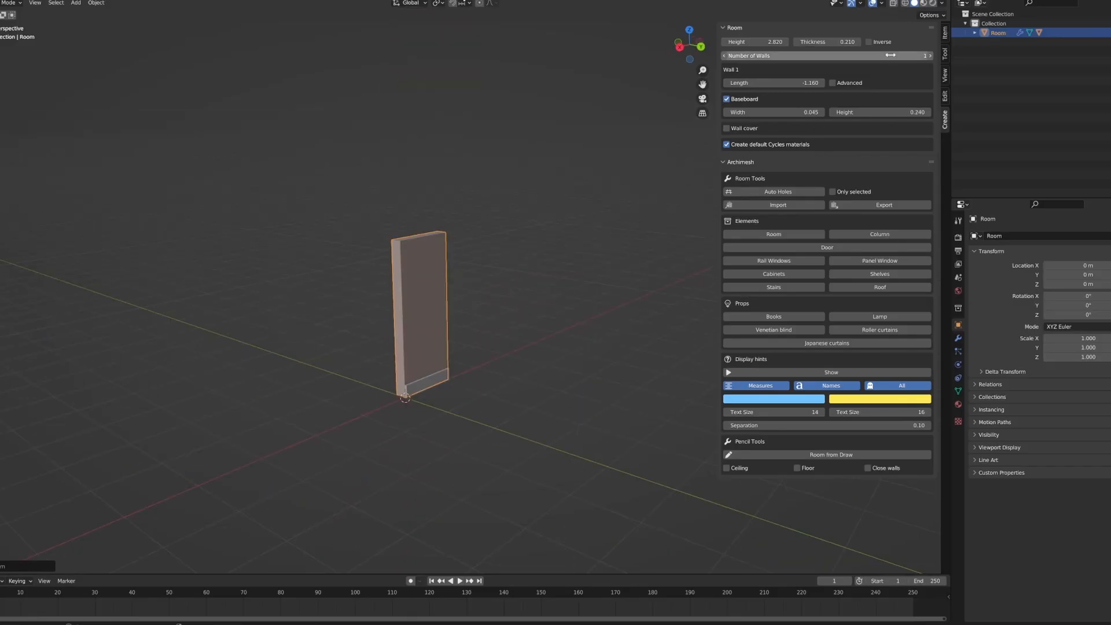
{"action": "left_click", "coordinate": [930, 56]}
{"action": "type", "text": "-"}
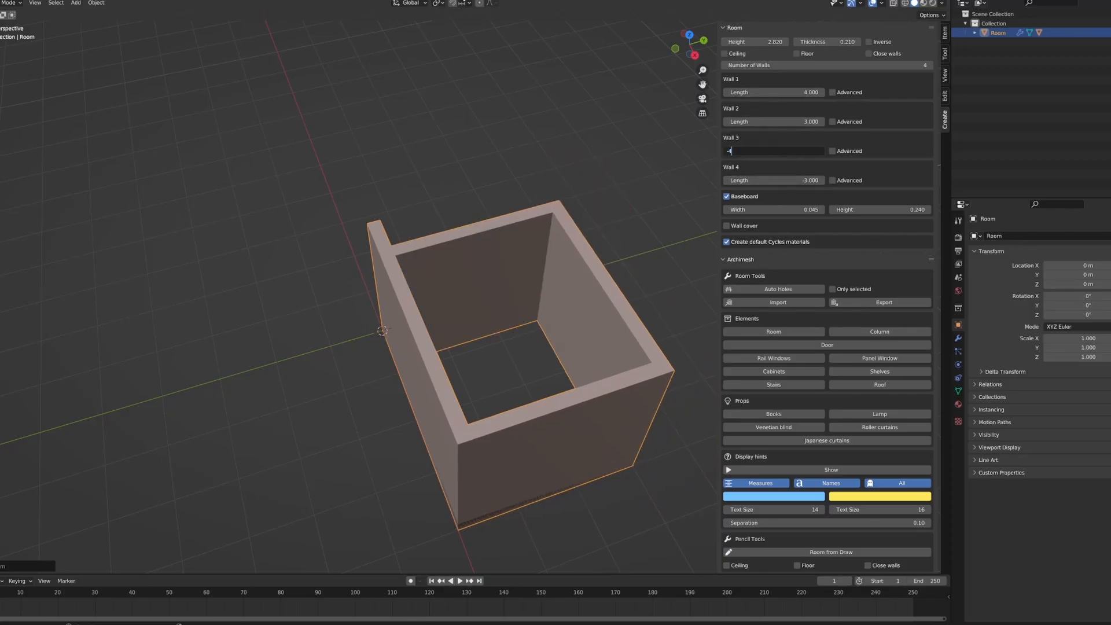
Step: Adjust wall thickness and baseboard, then place an Archimesh window and door in the walls
{"action": "left_click", "coordinate": [827, 345]}
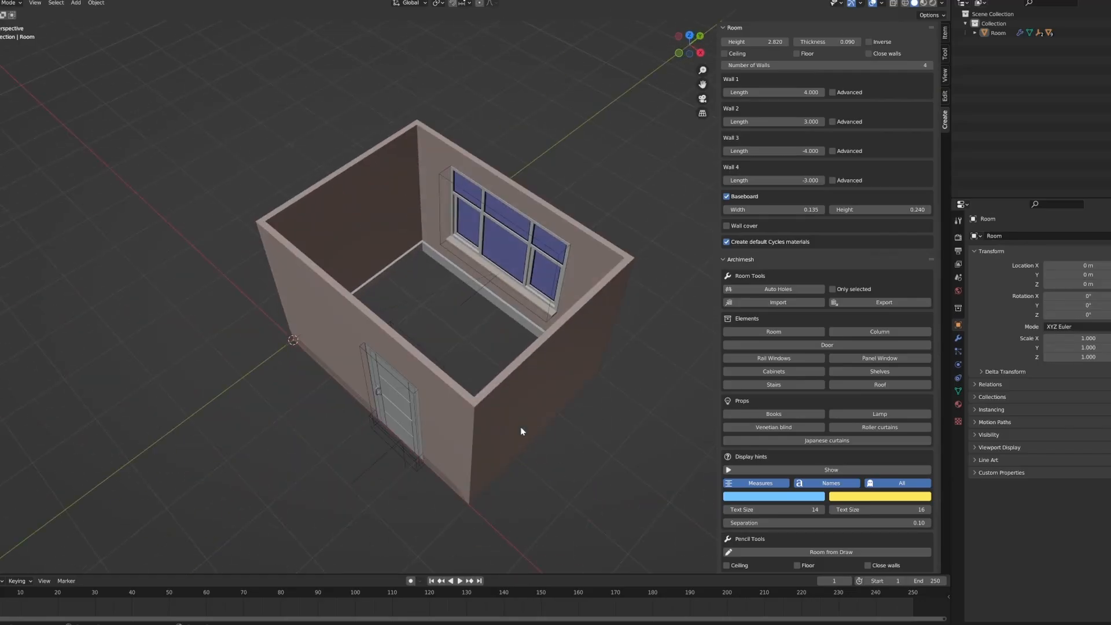
{"action": "left_click", "coordinate": [878, 331]}
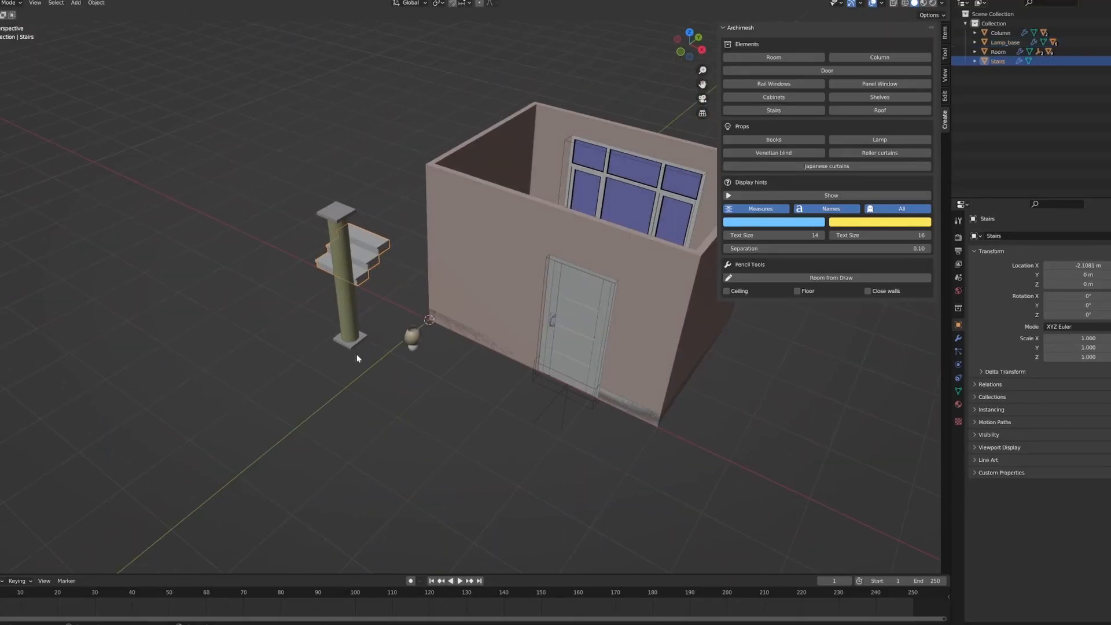
Step: Build the bed, closet, shelves and side table from scaled cubes inside the room
{"action": "left_click", "coordinate": [879, 97]}
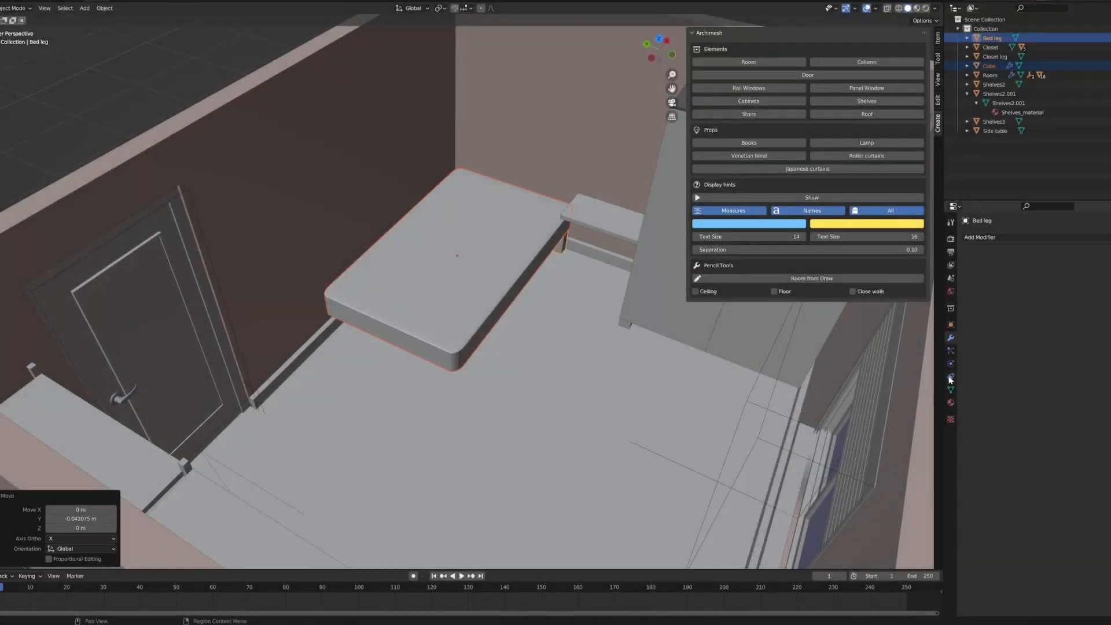
Step: Show the mattress object's physics settings to prepare the bed for a cloth blanket
{"action": "left_click", "coordinate": [980, 236]}
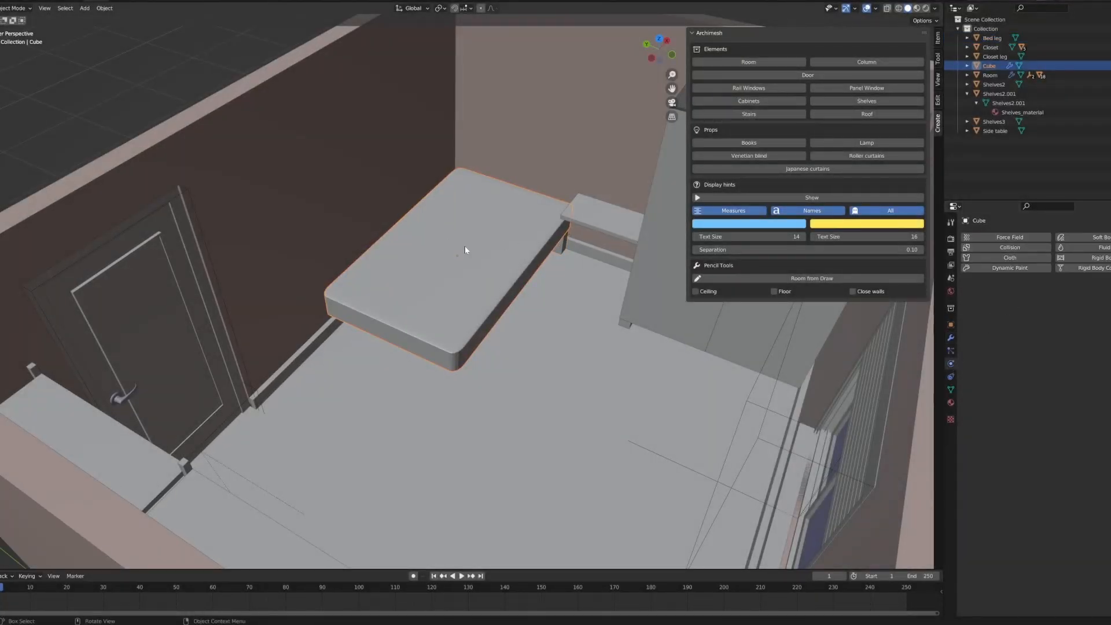
{"action": "left_click", "coordinate": [1008, 247]}
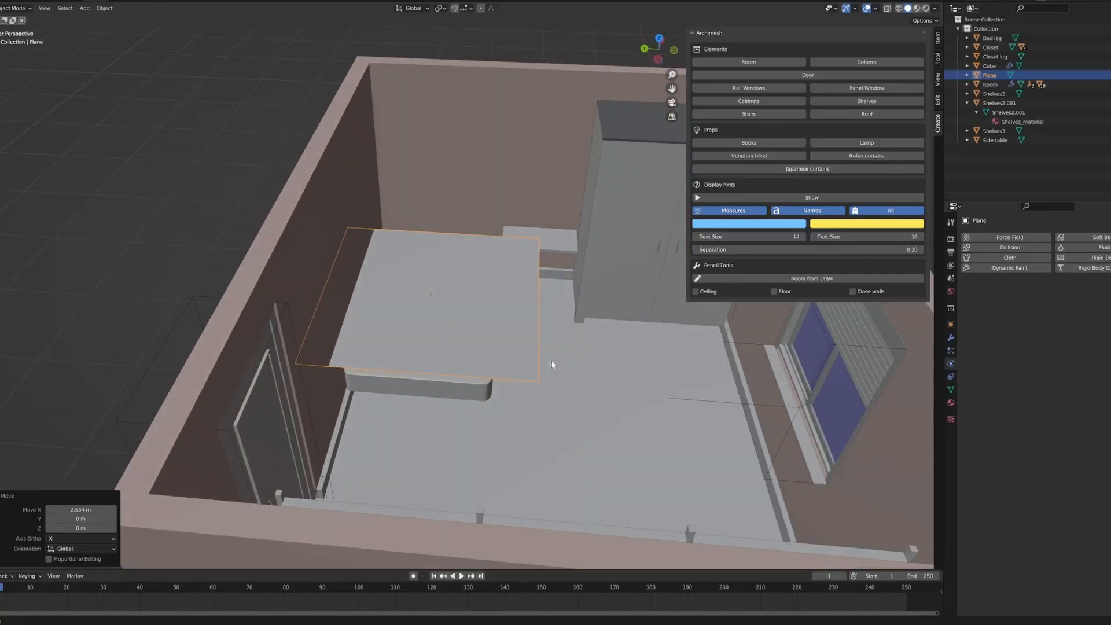
Step: Enable physics on the plane so it drapes over the mattress as a blanket
{"action": "left_click", "coordinate": [1008, 257]}
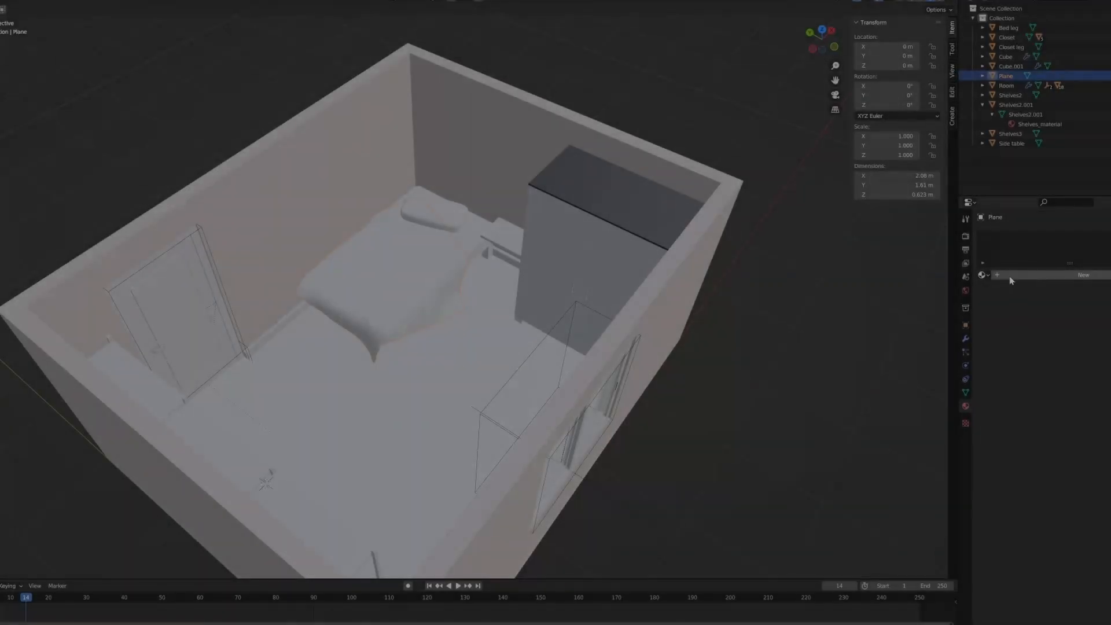
Step: Create a new blue material for the blanket
{"action": "left_click", "coordinate": [1083, 276]}
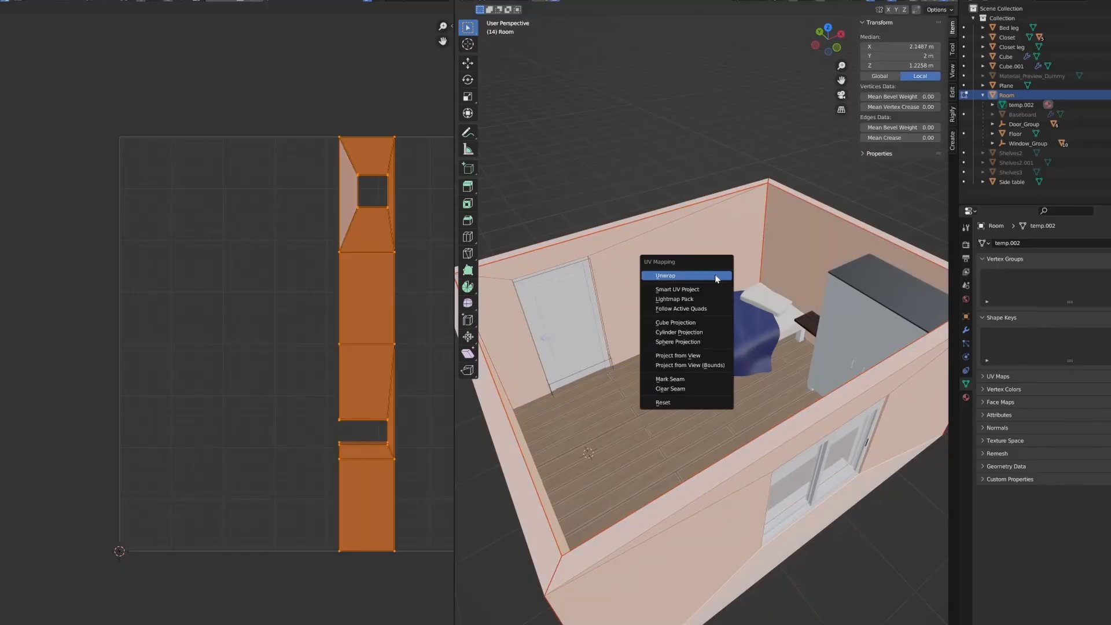
Step: Unwrap the room's wall faces and mark the chosen edges as seams
{"action": "left_click", "coordinate": [665, 276]}
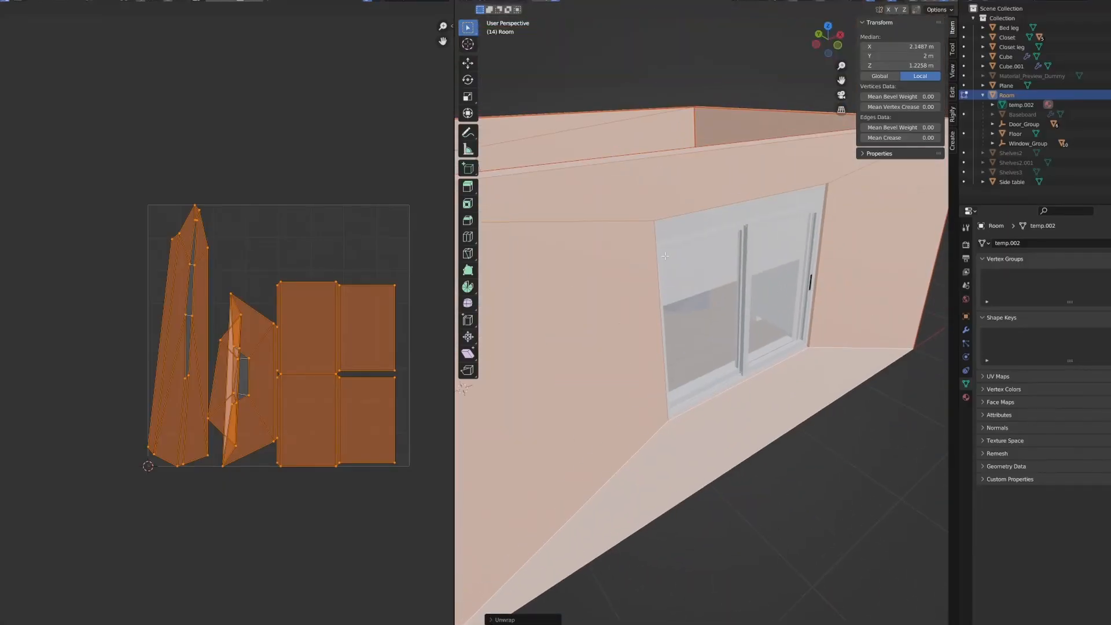
{"action": "right_click", "coordinate": [664, 256]}
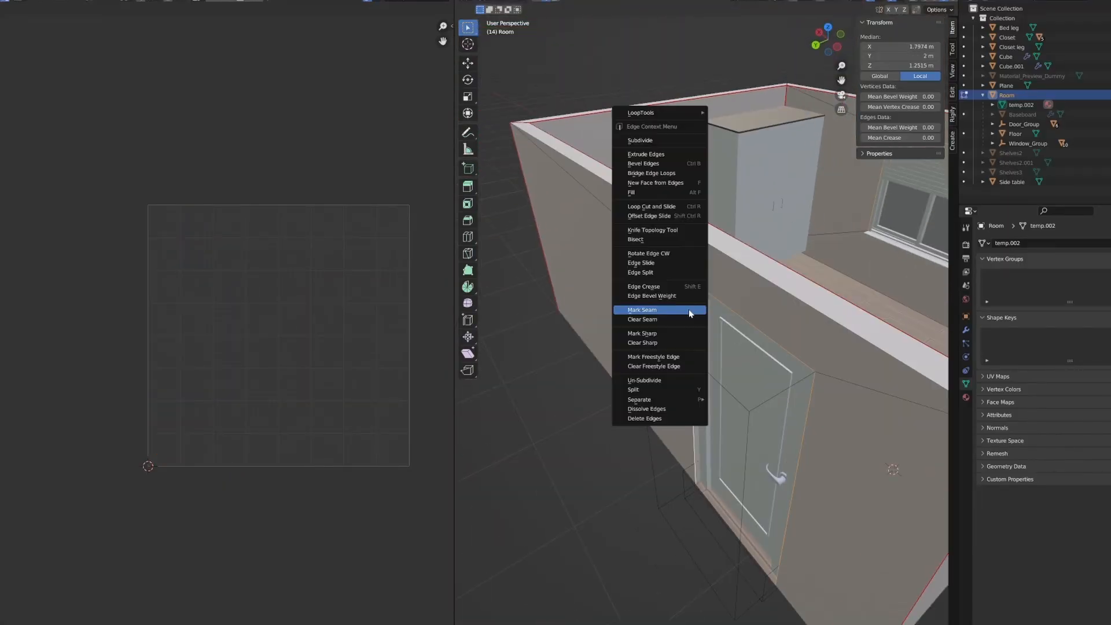
{"action": "left_click", "coordinate": [642, 310]}
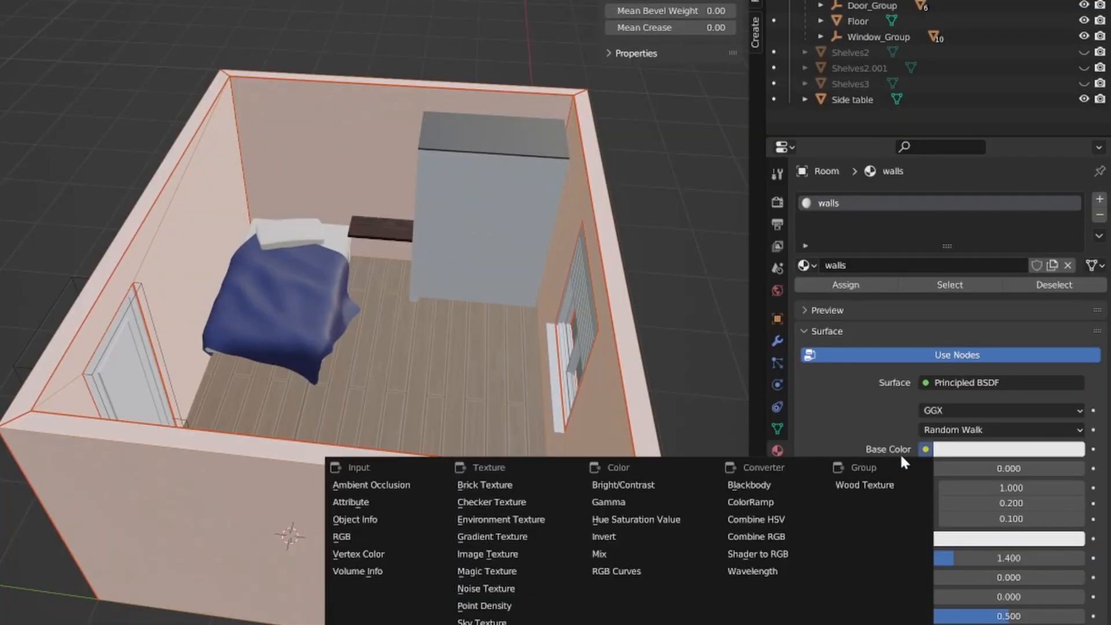
{"action": "mouse_move", "coordinate": [750, 501]}
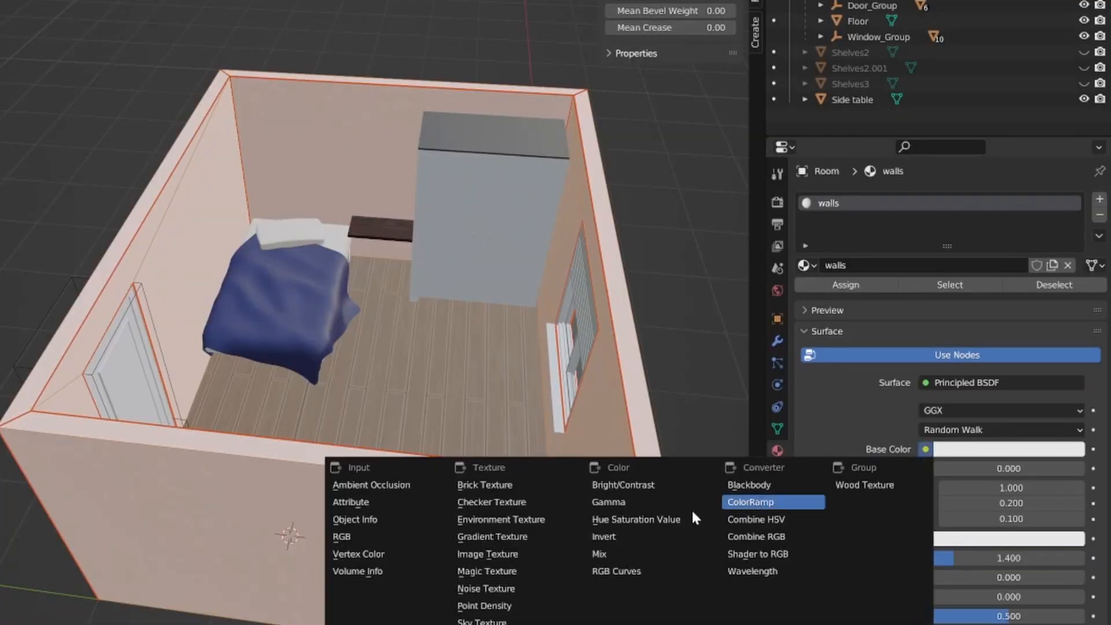
Step: Add a ColorRamp node to the walls material
{"action": "left_click", "coordinate": [487, 553]}
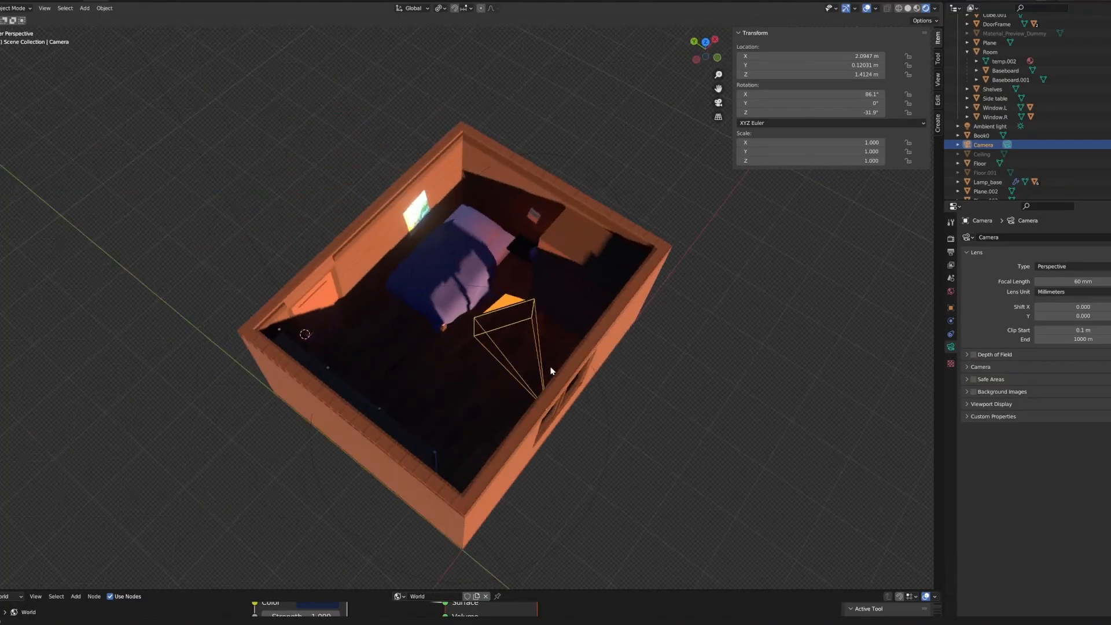
Step: Render the finished bedroom scene with F12 before export
{"action": "key", "text": "F12"}
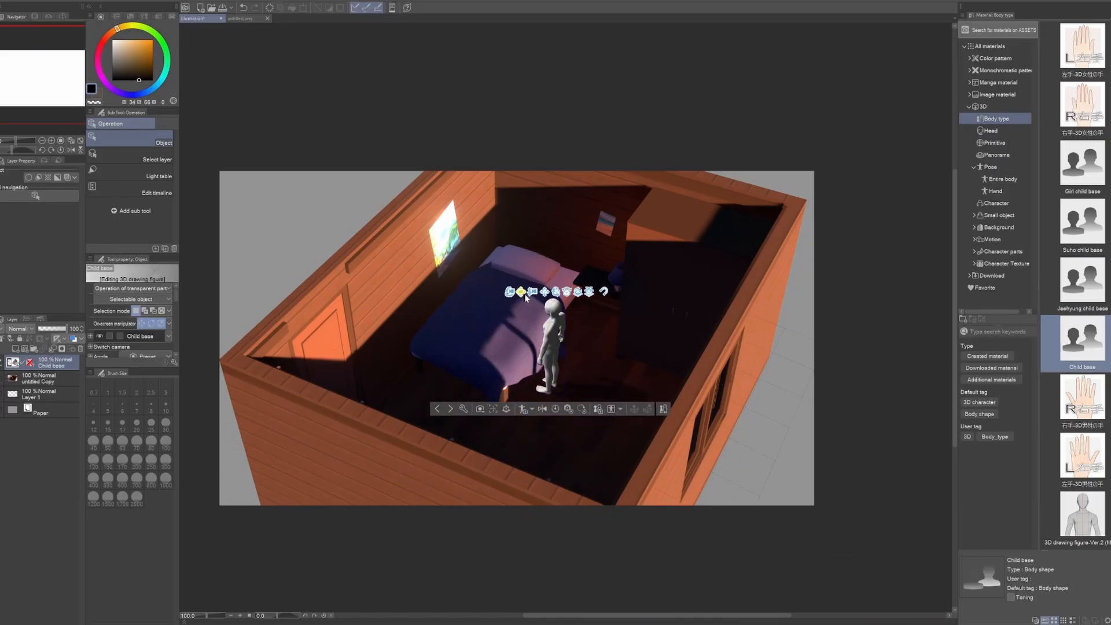
Step: Browse the 3D Pose category in the Material panel
{"action": "left_click", "coordinate": [1001, 178]}
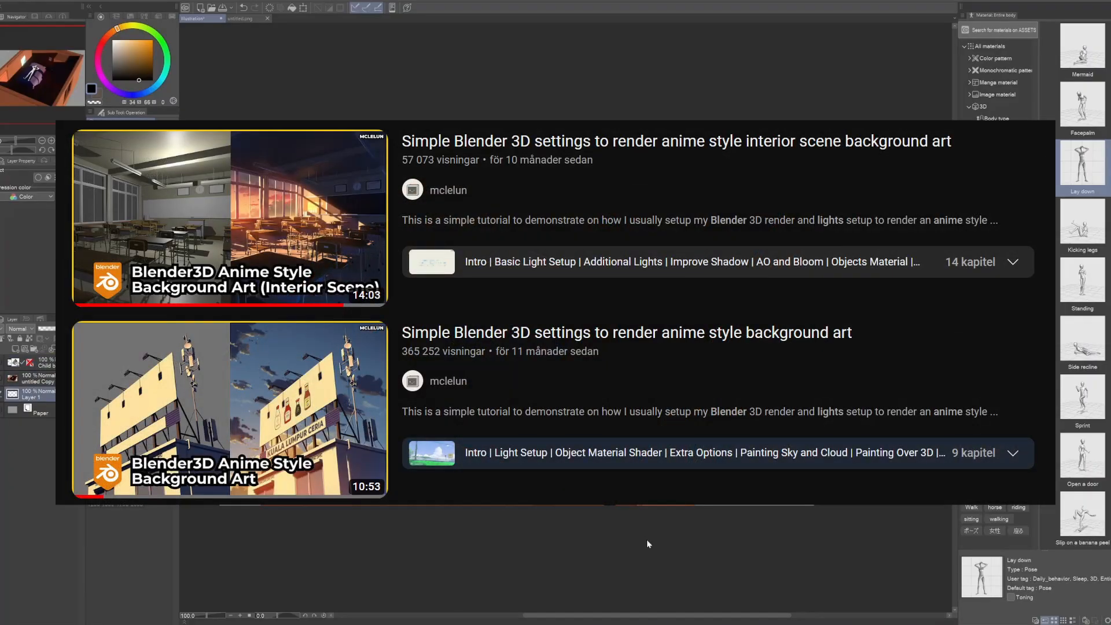
{"action": "mouse_move", "coordinate": [633, 525]}
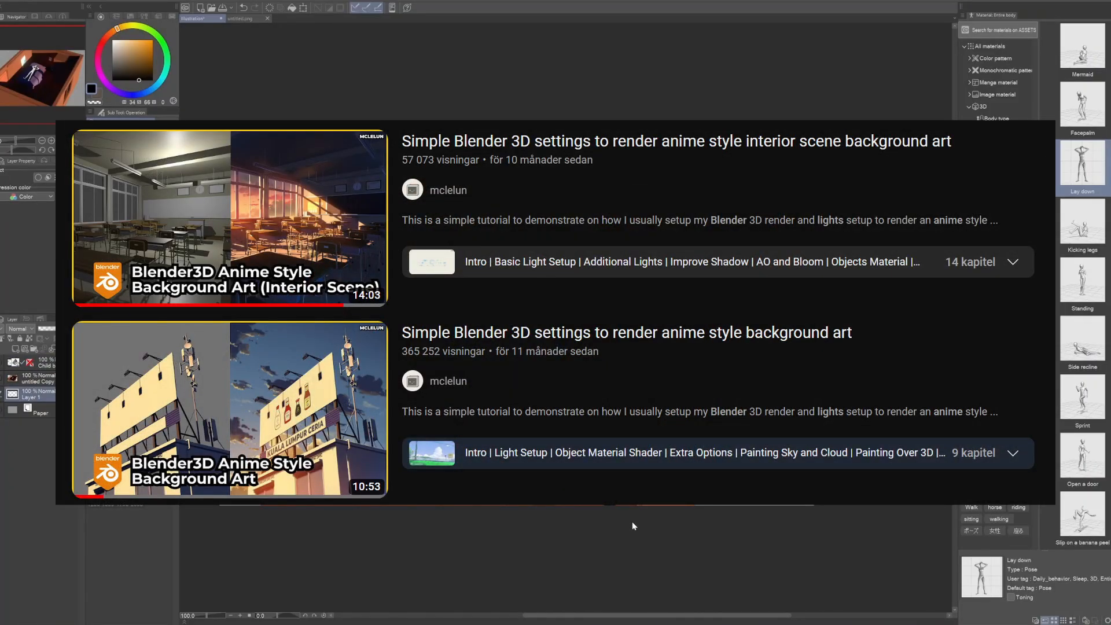